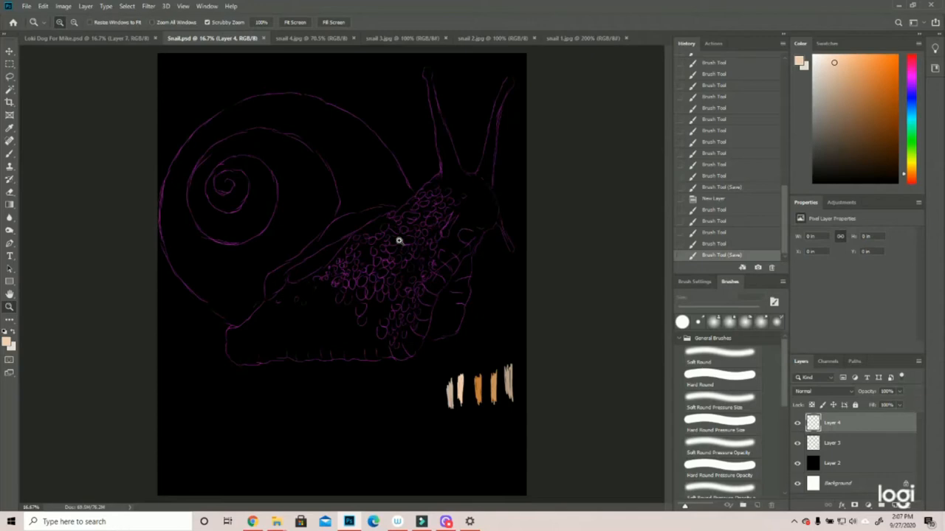
mouse_move(496, 155)
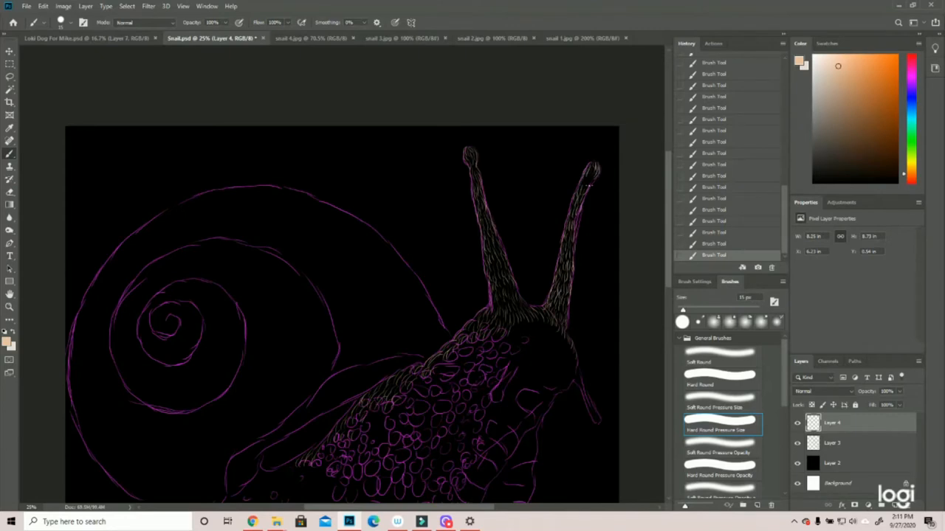
- Zoom the canvas while drawing scale-like loops across the snail's body and antennae
scroll("down", 3)
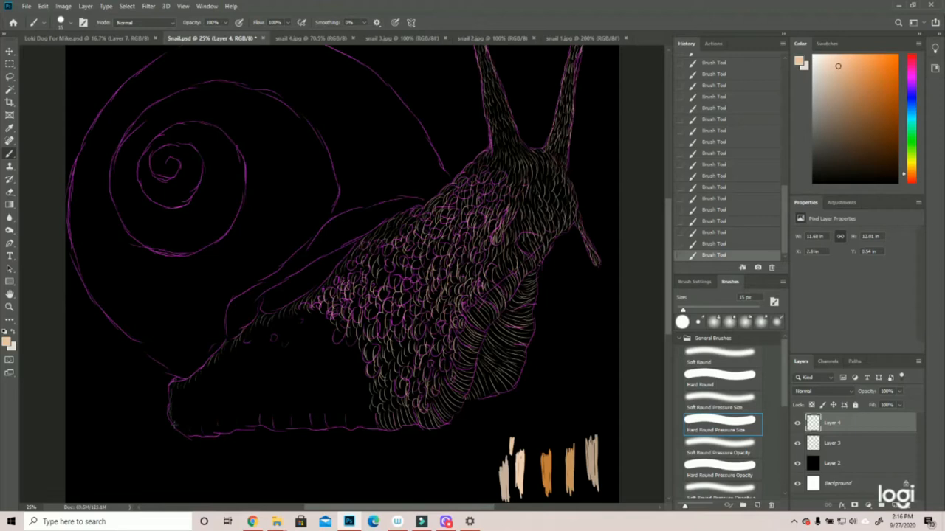
- Hide the purple sketch layer to check the linework, then show it again
left_click(797, 443)
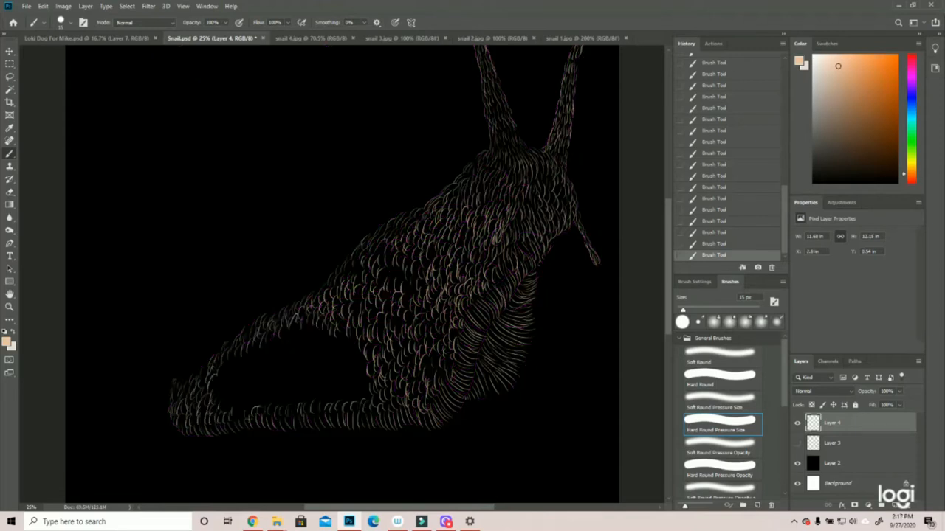
left_click(797, 443)
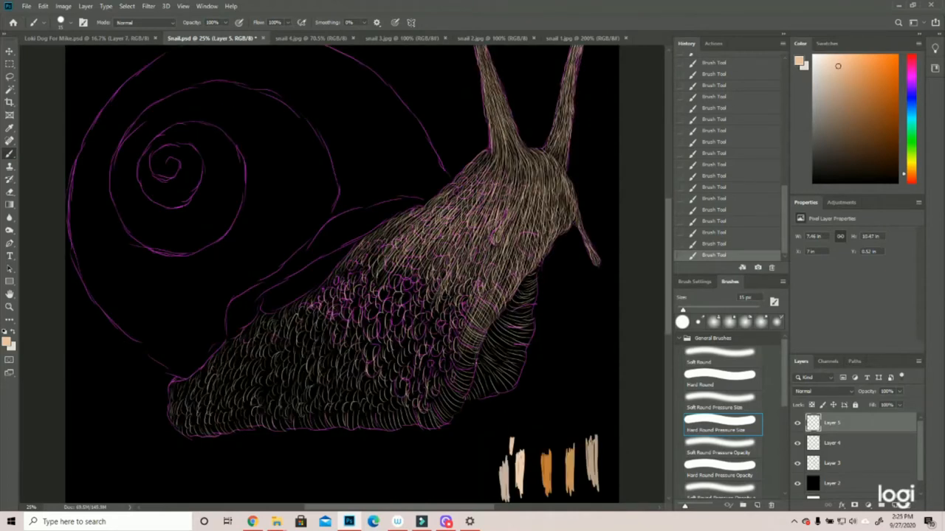
- Paint pale bumpy skin texture strokes across the snail's head
scroll("down", 3)
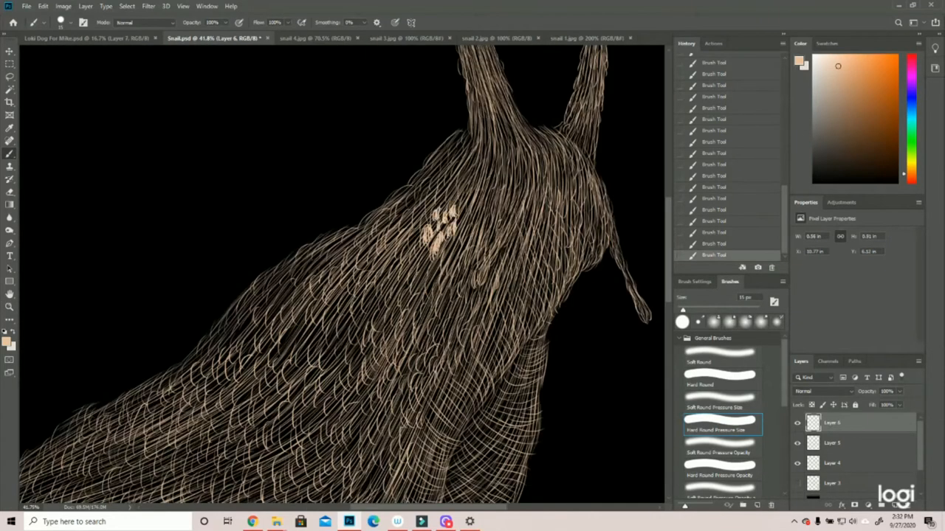
left_click_drag(442, 229, 502, 236)
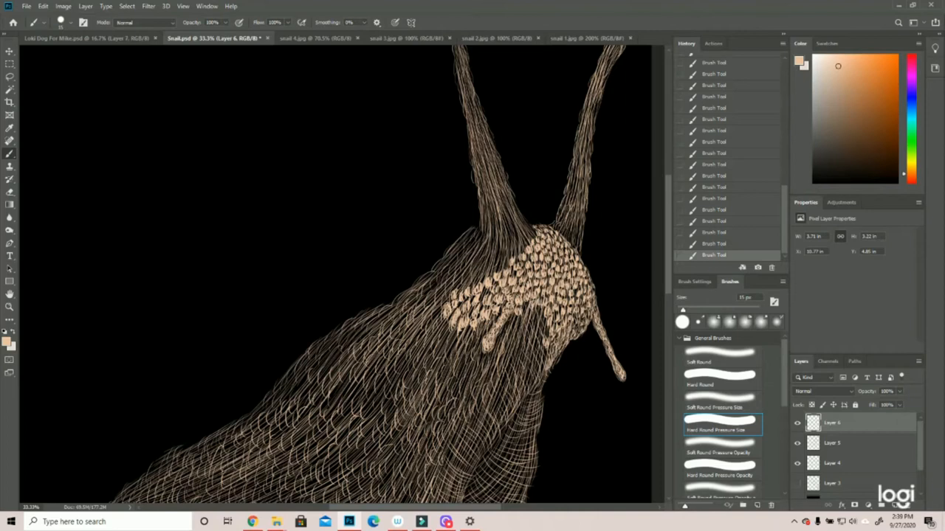
left_click(517, 332)
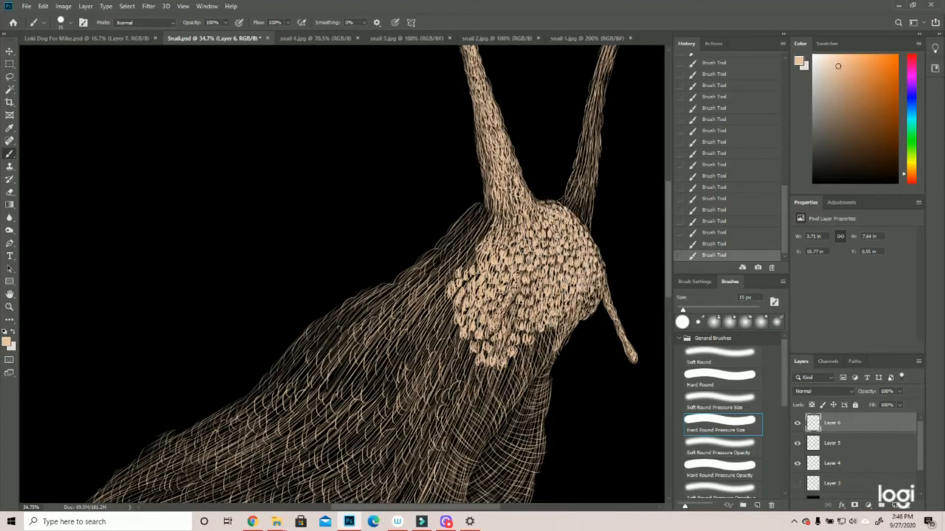
left_click(487, 317)
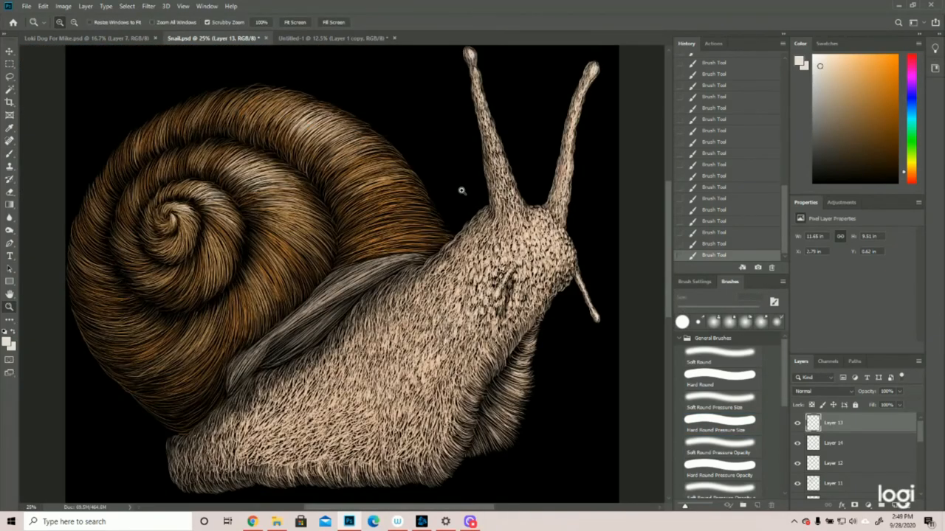
mouse_move(805, 299)
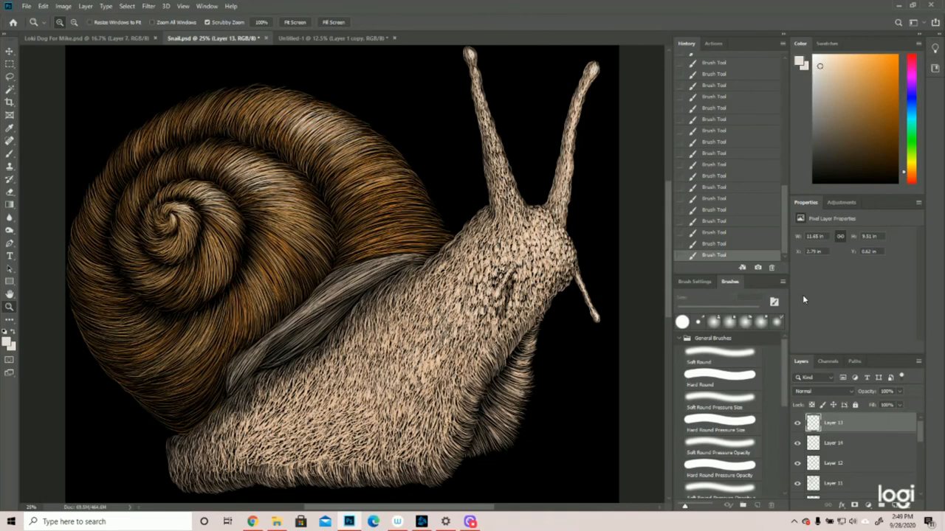